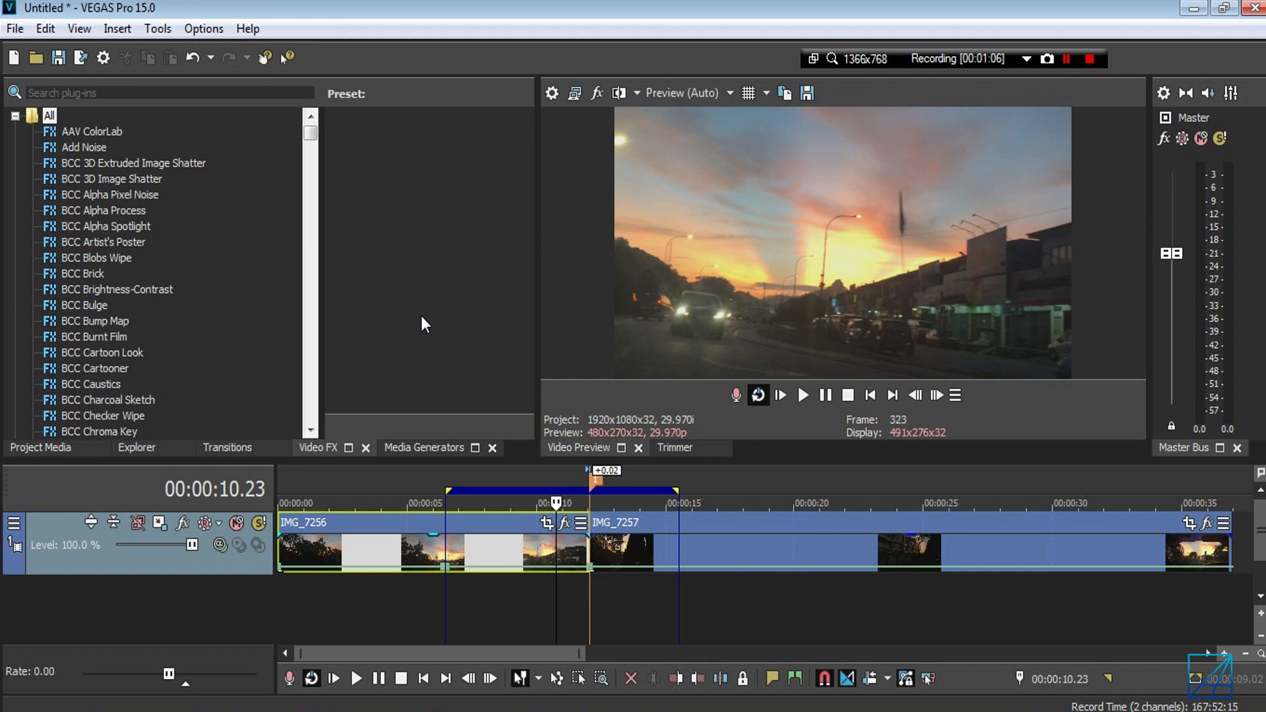
pyautogui.moveTo(751, 437)
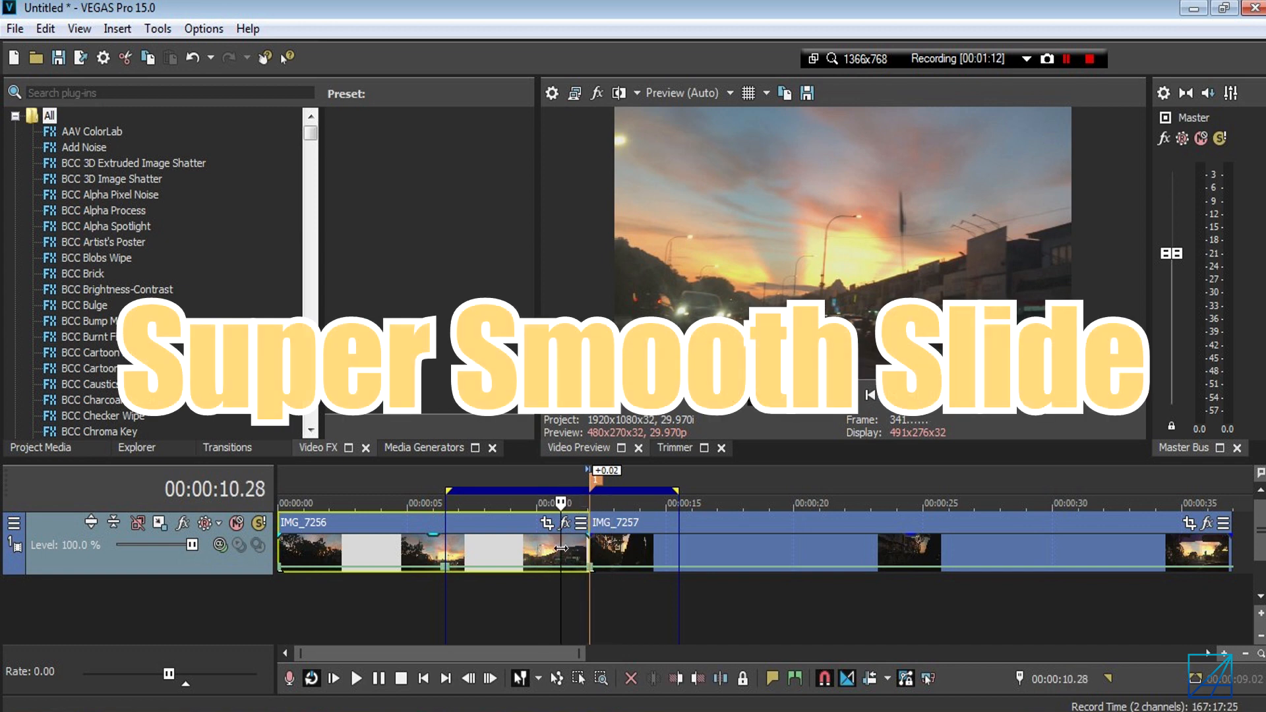
pyautogui.moveTo(575, 549)
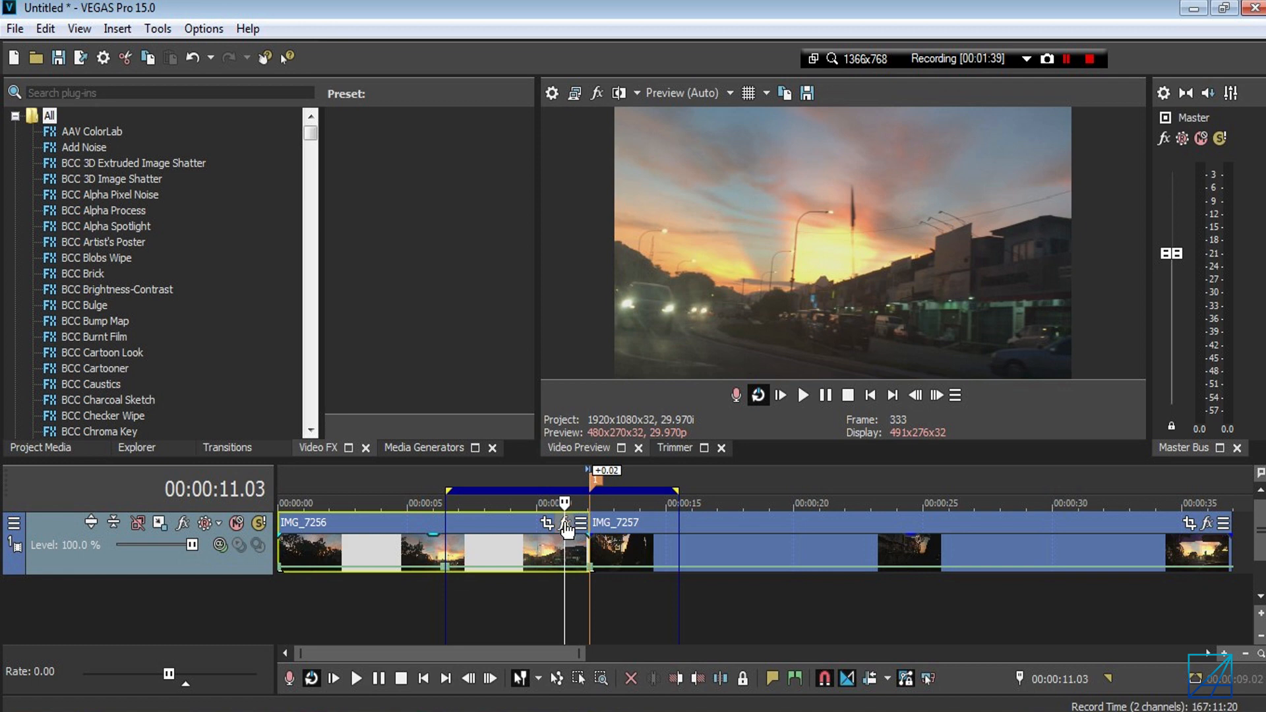
pyautogui.moveTo(566, 524)
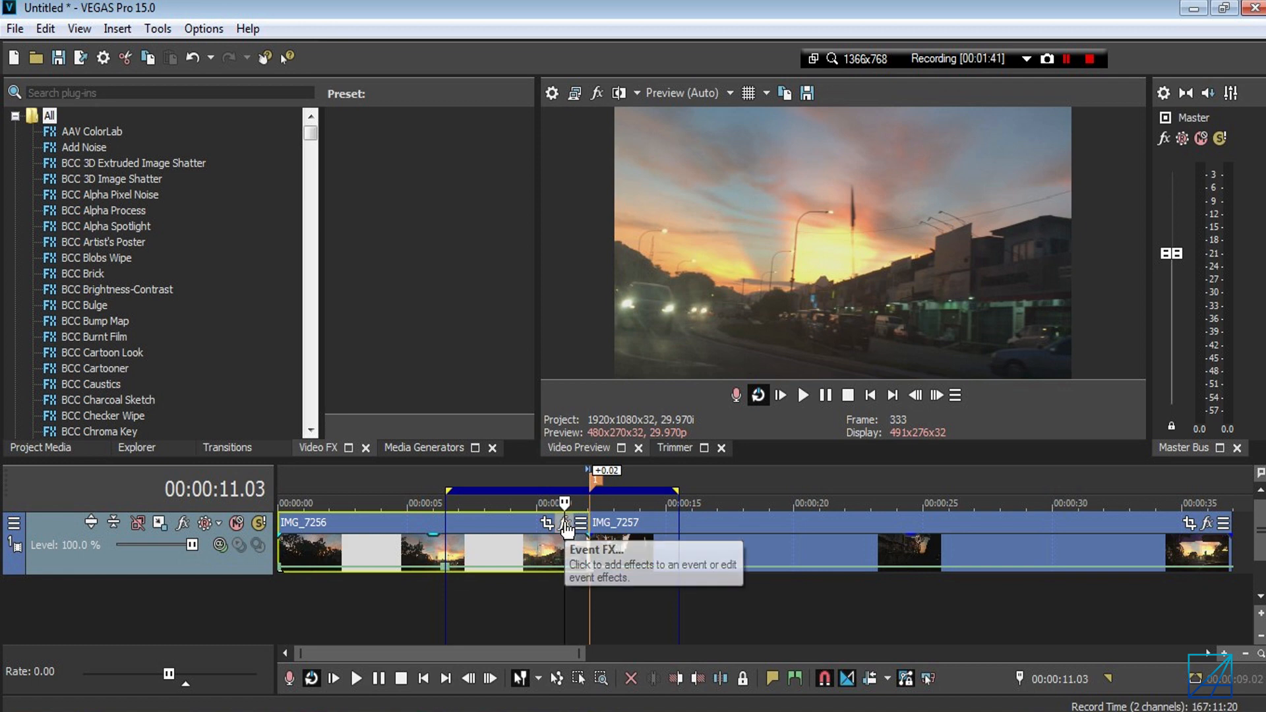
# Step: Browse IMG_7256's Event FX presets to Smooth Slides > LEFT & RIGHT > Right
pyautogui.click(566, 524)
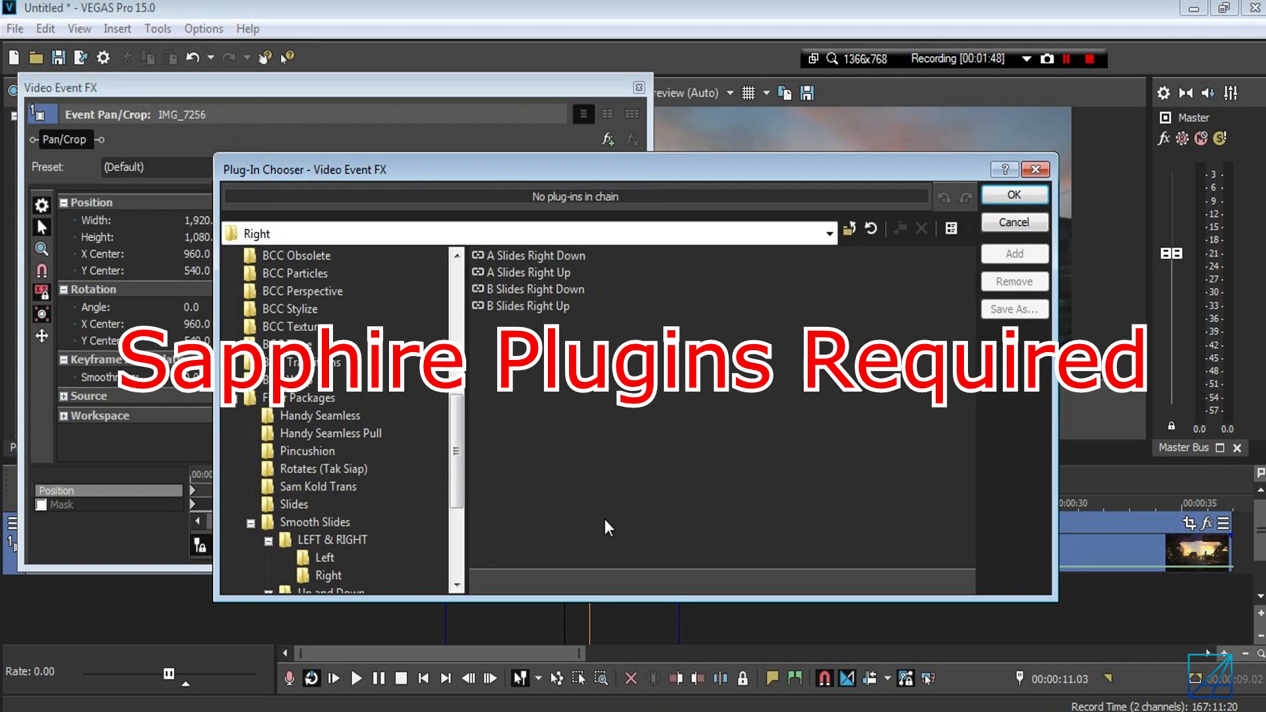
pyautogui.click(315, 522)
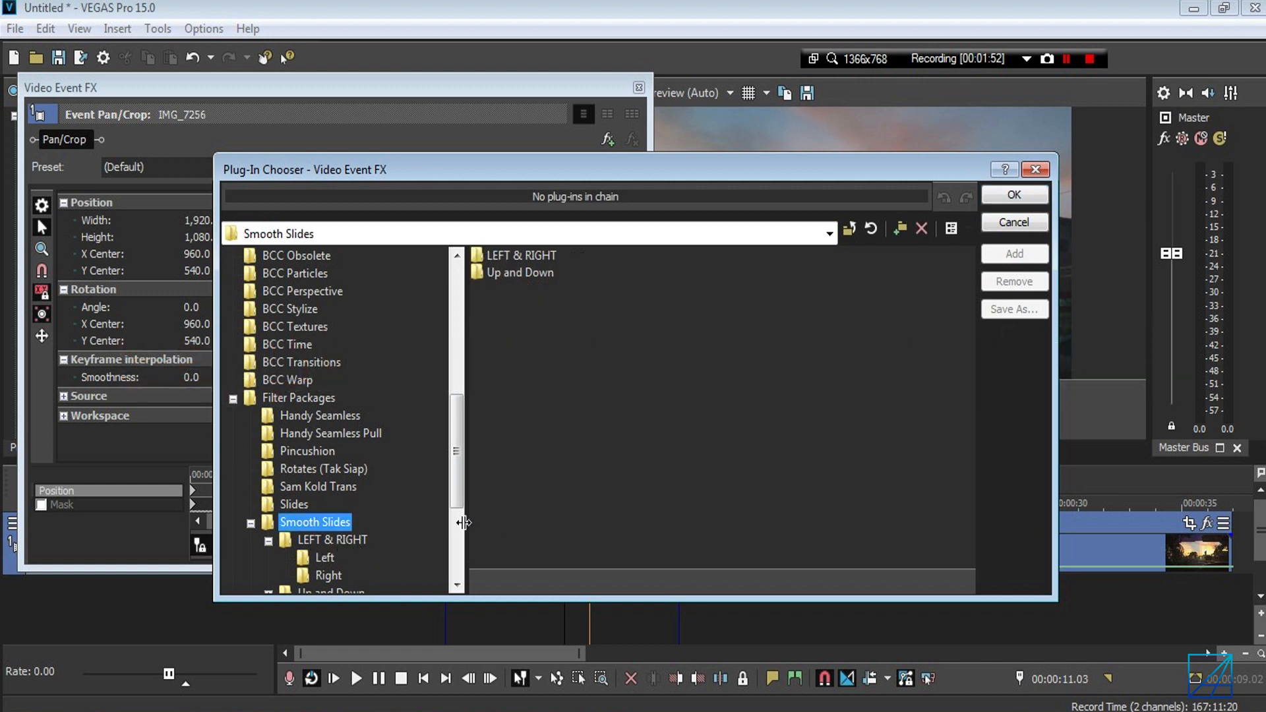
pyautogui.scroll(-3)
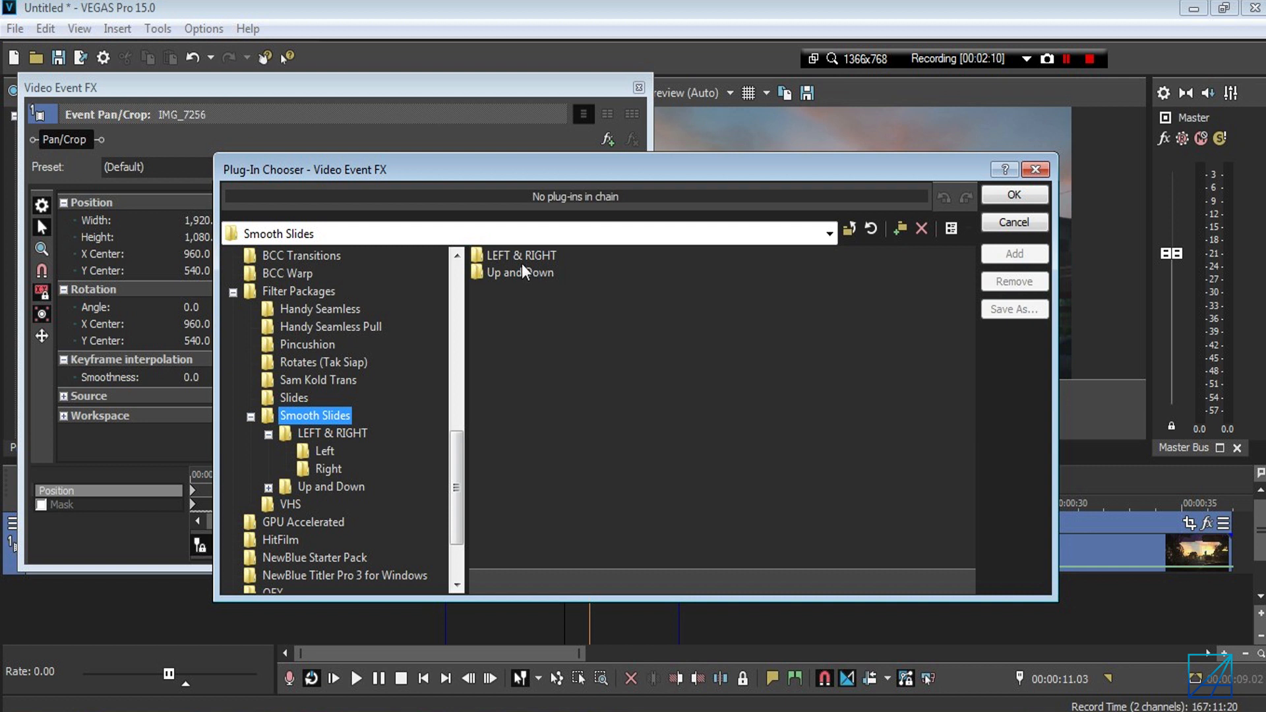
pyautogui.click(520, 272)
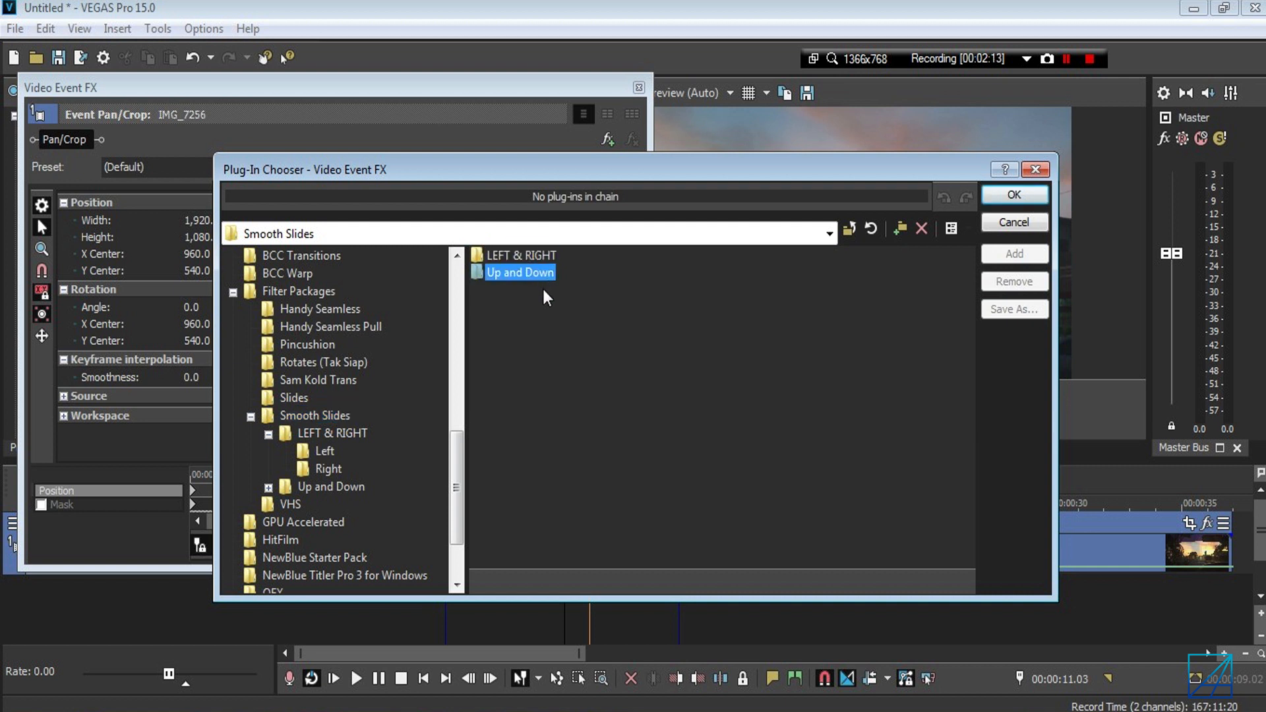
pyautogui.doubleClick(523, 255)
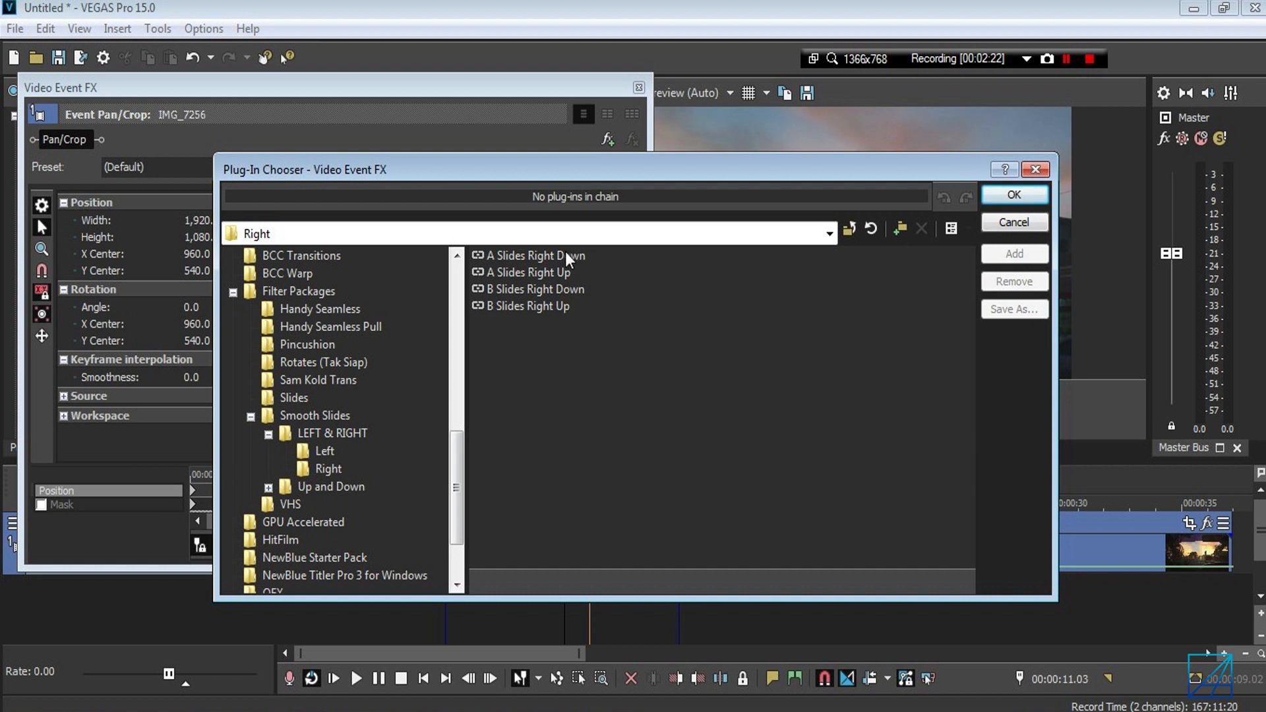
# Step: Add the A Slides Right Down preset, putting S_Swish3D on the first clip
pyautogui.click(535, 289)
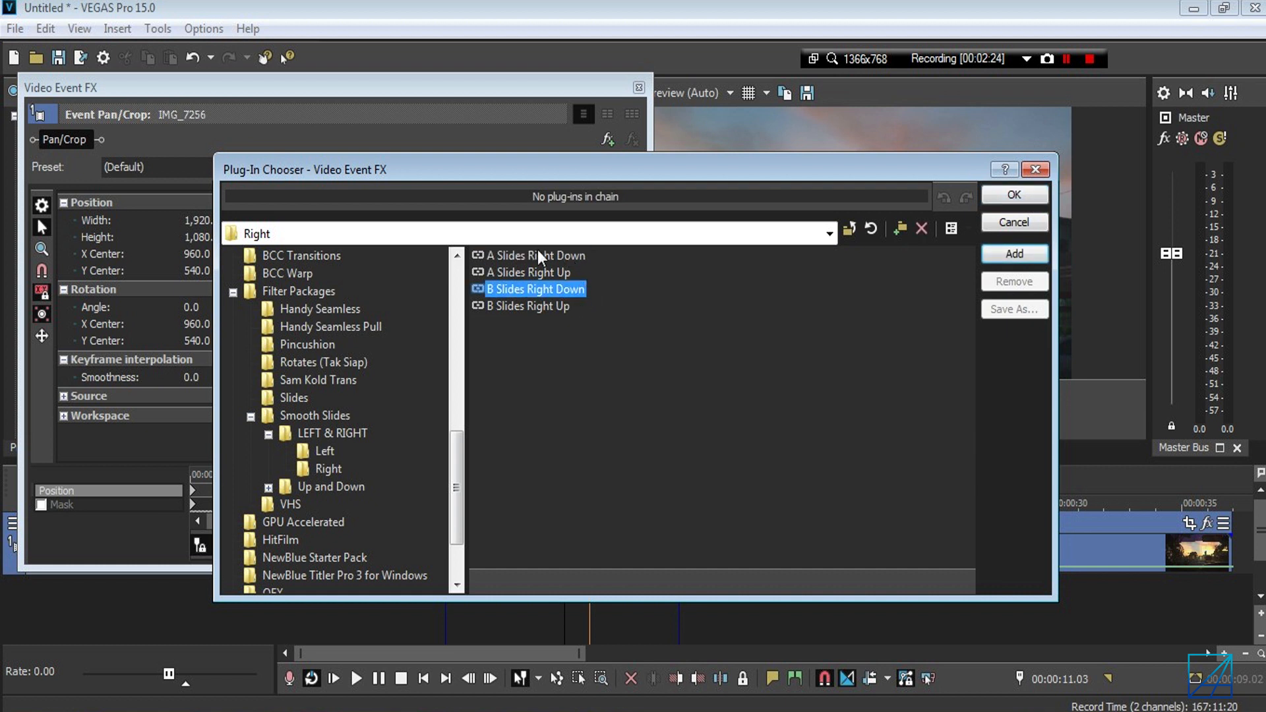
pyautogui.click(536, 255)
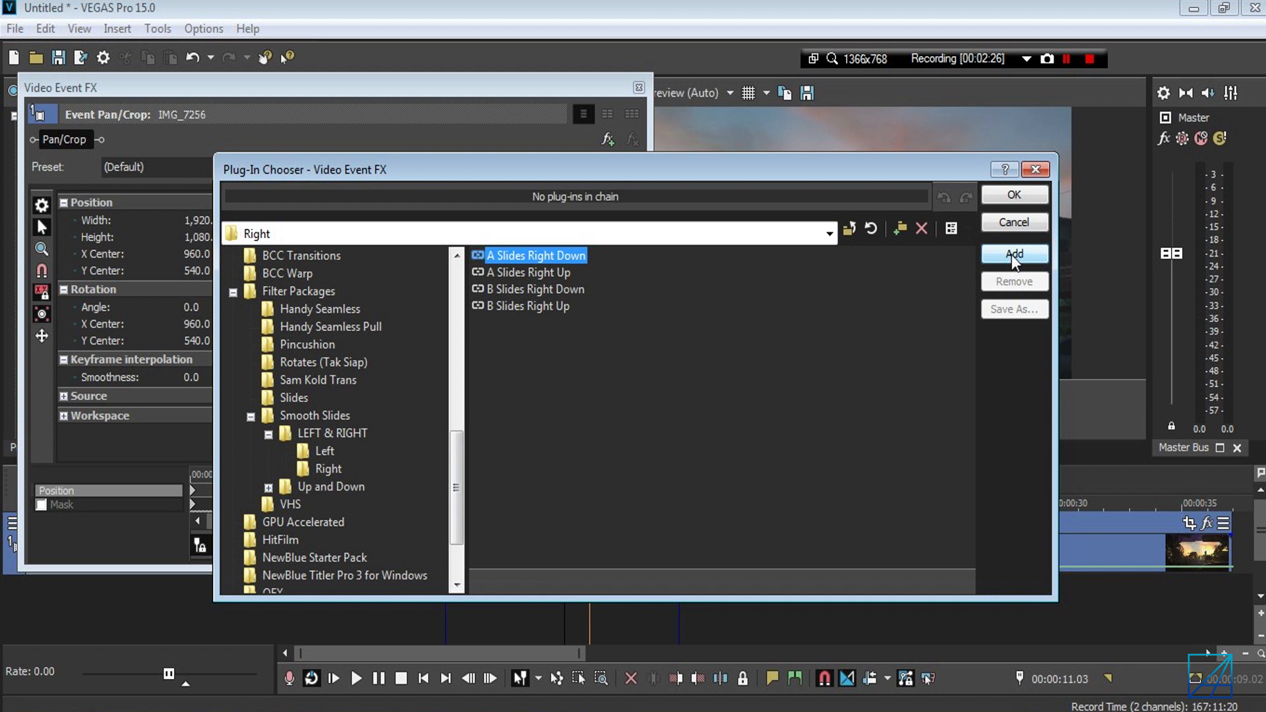
pyautogui.click(1015, 253)
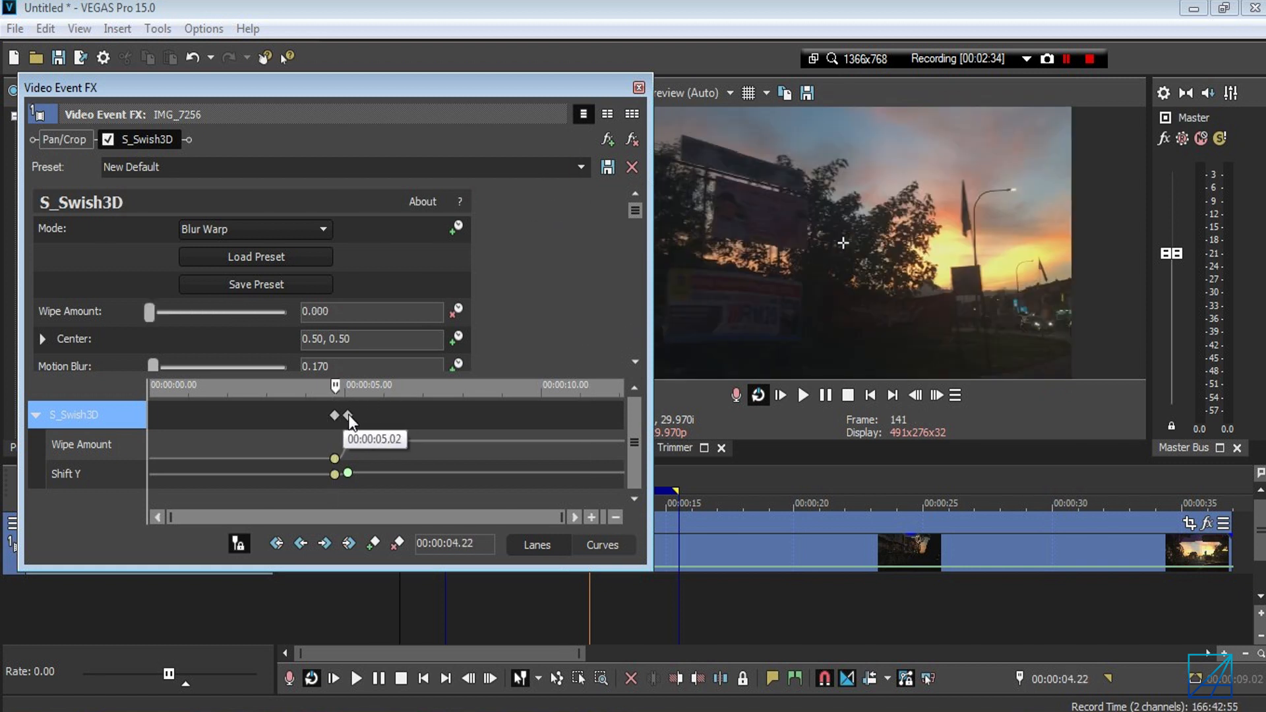
# Step: Move the S_Swish3D keyframes to the first clip's end and close its effect window
pyautogui.moveTo(347, 416); pyautogui.dragTo(614, 416)
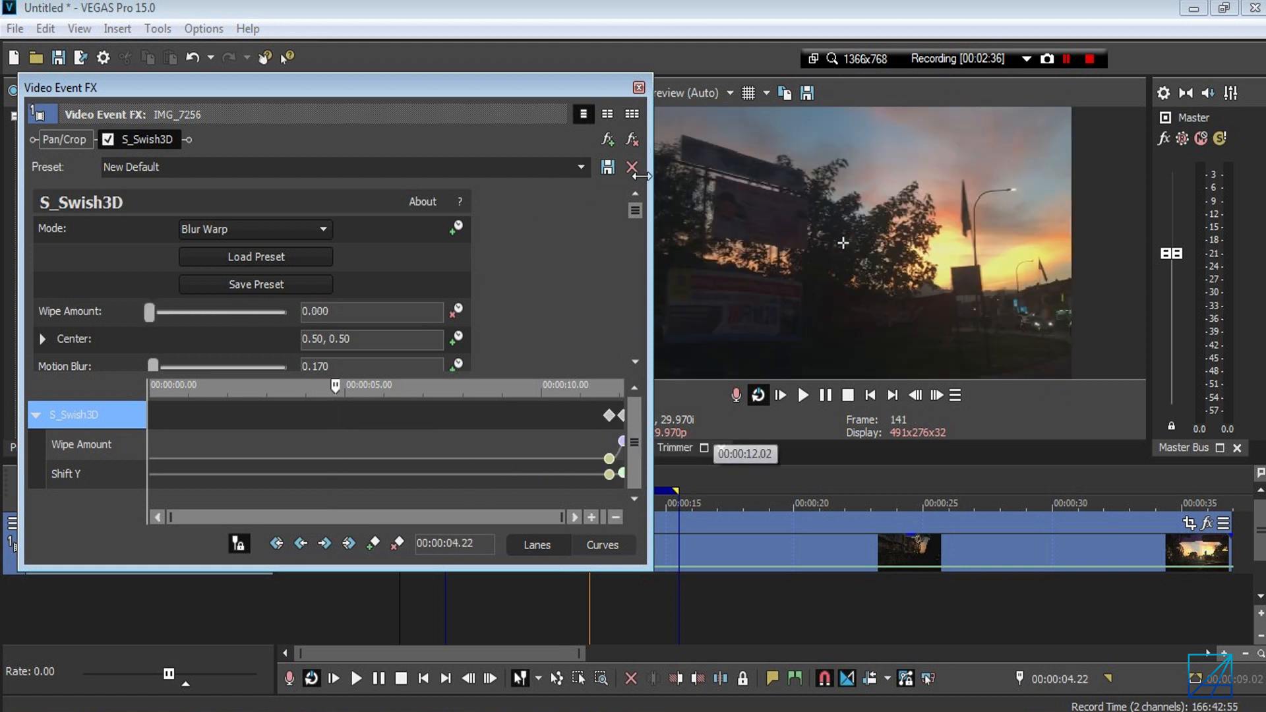
pyautogui.click(637, 89)
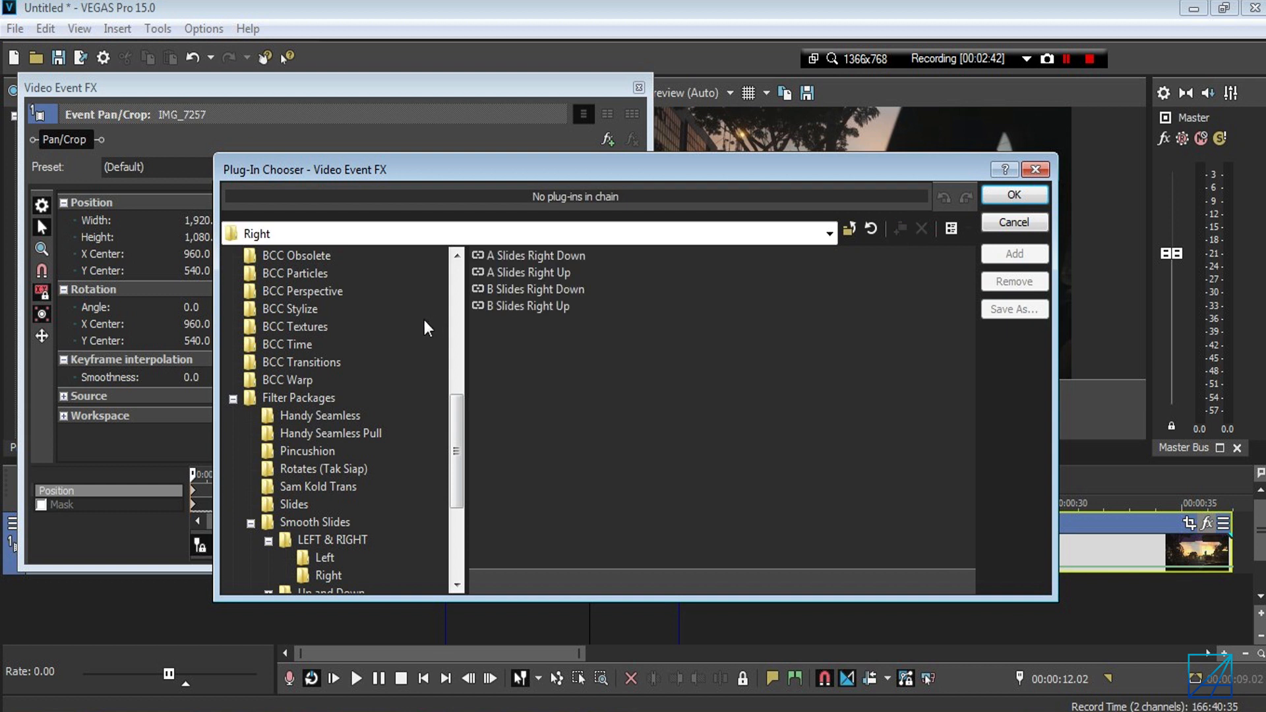
# Step: Apply the B Slides Right Down preset to IMG_7257 and return to the timeline
pyautogui.click(535, 288)
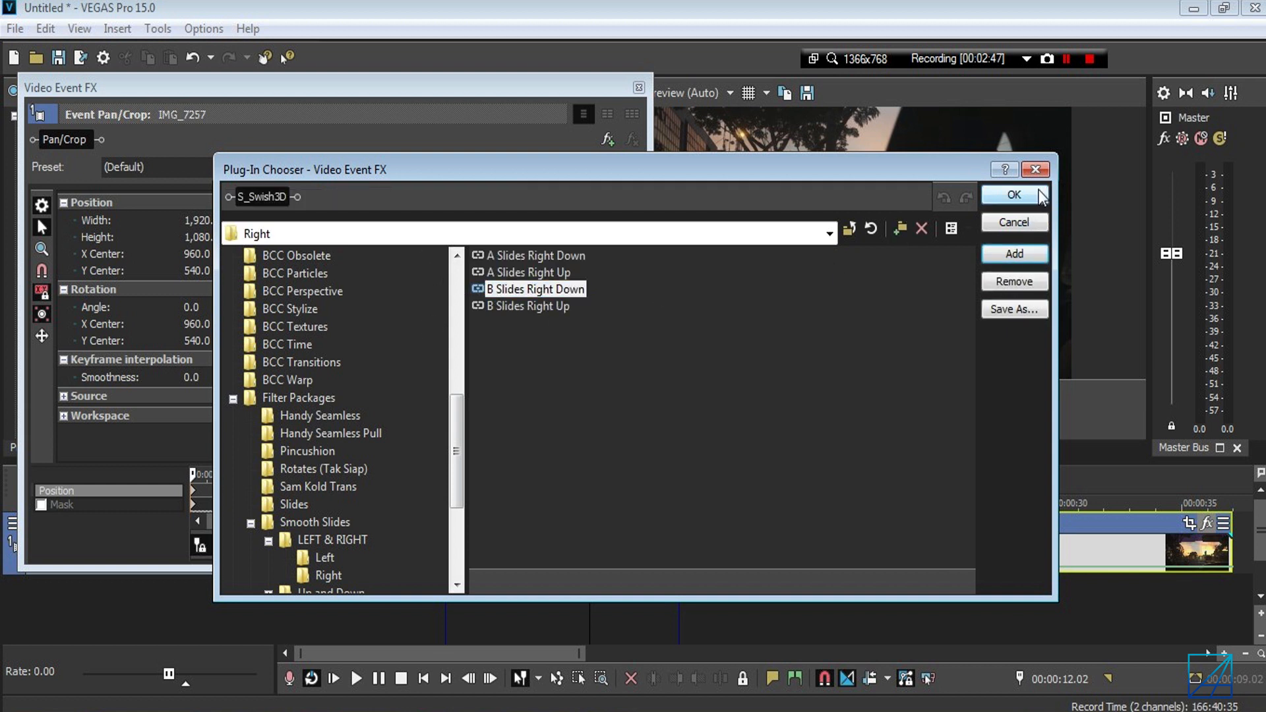
pyautogui.click(1014, 195)
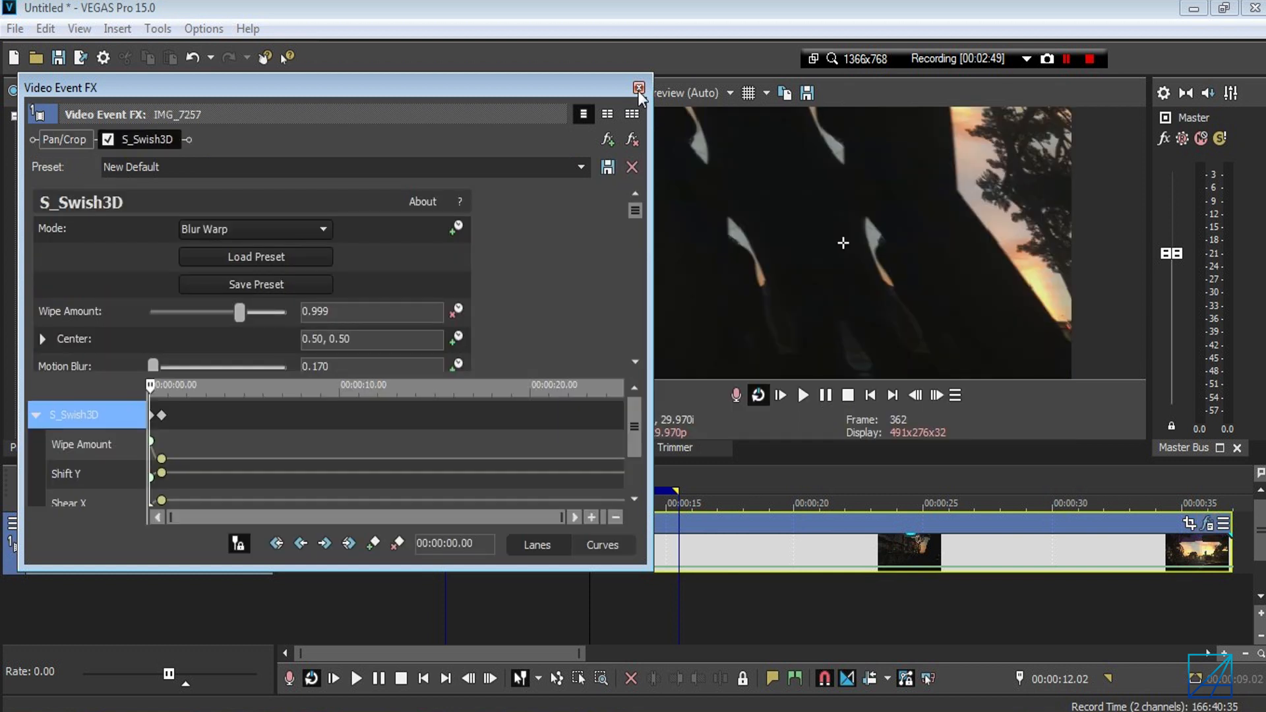
pyautogui.click(639, 87)
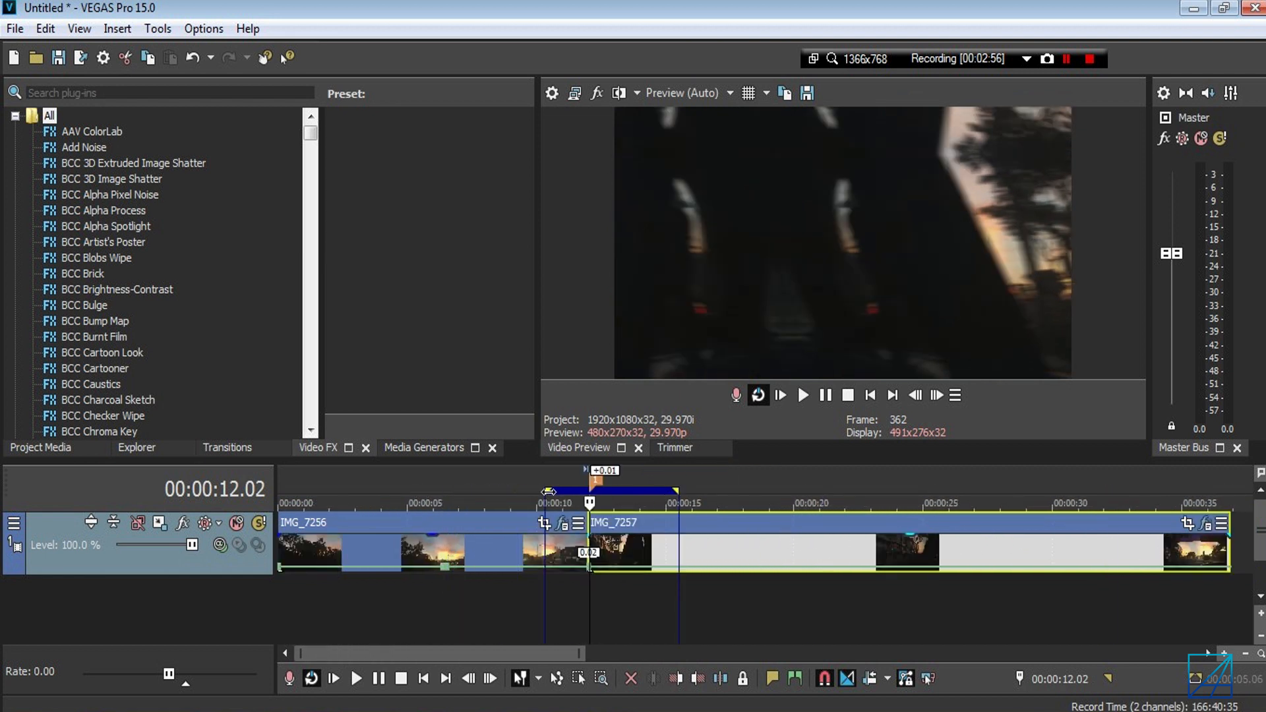
# Step: Build a Dynamic RAM Preview of the overlap and play the slide transition
pyautogui.click(157, 27)
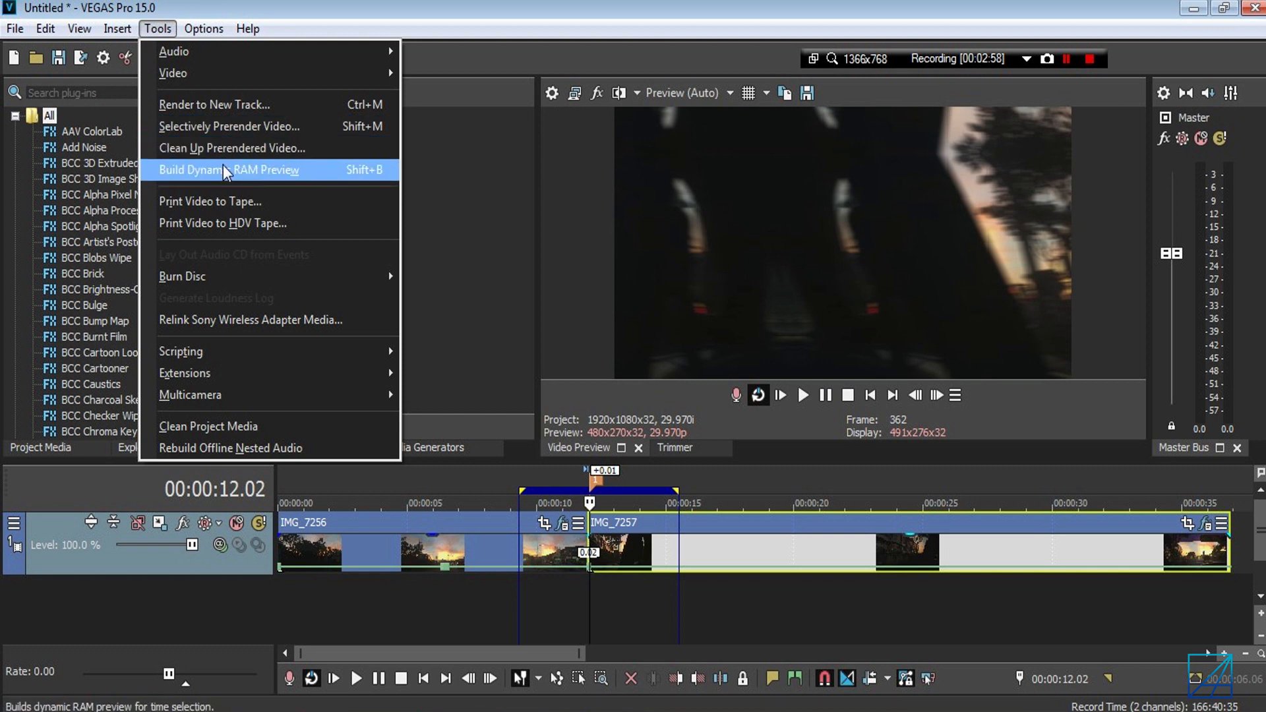
pyautogui.click(986, 509)
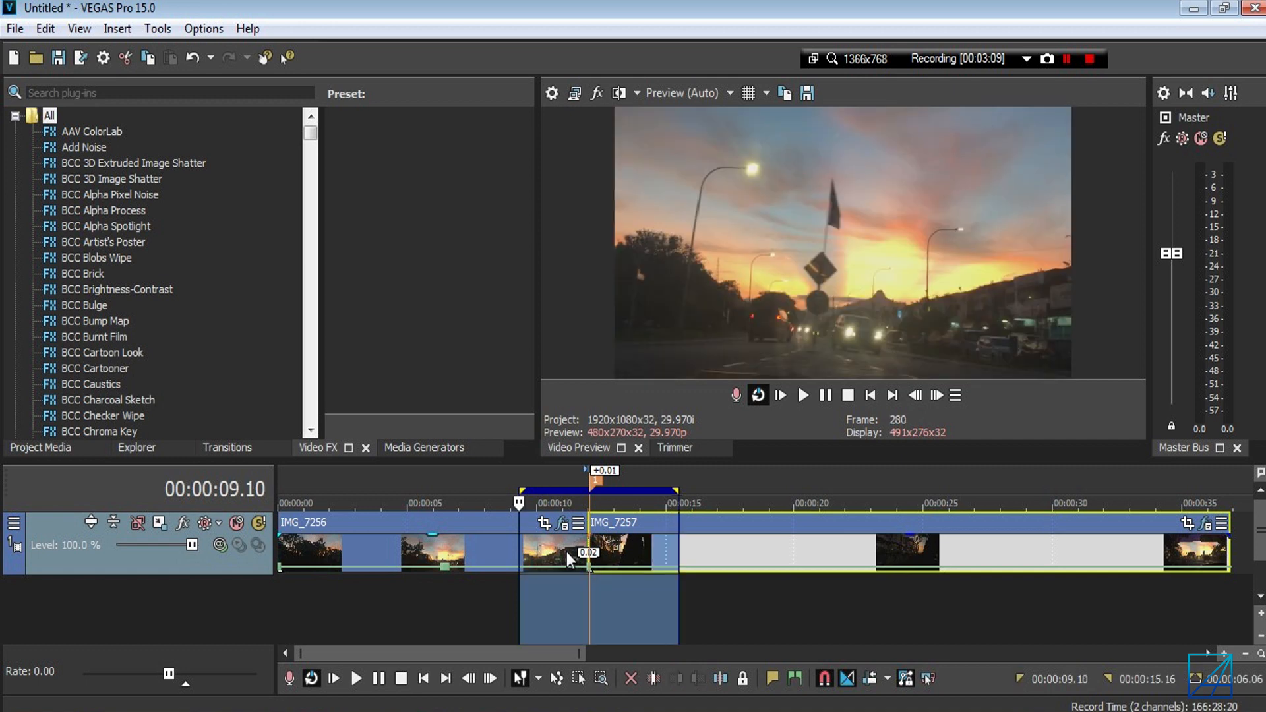
pyautogui.click(804, 396)
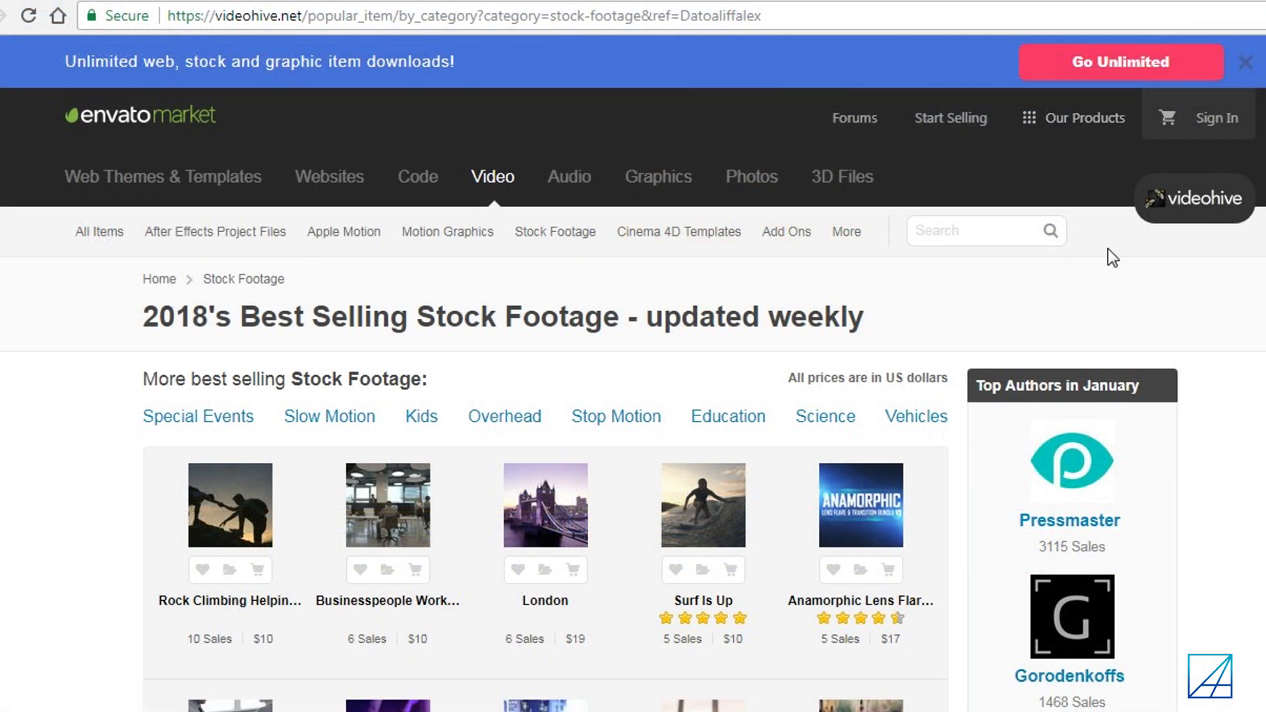
# Step: Scroll down through the AudioJungle best-selling stock music tracks
pyautogui.scroll(-3)
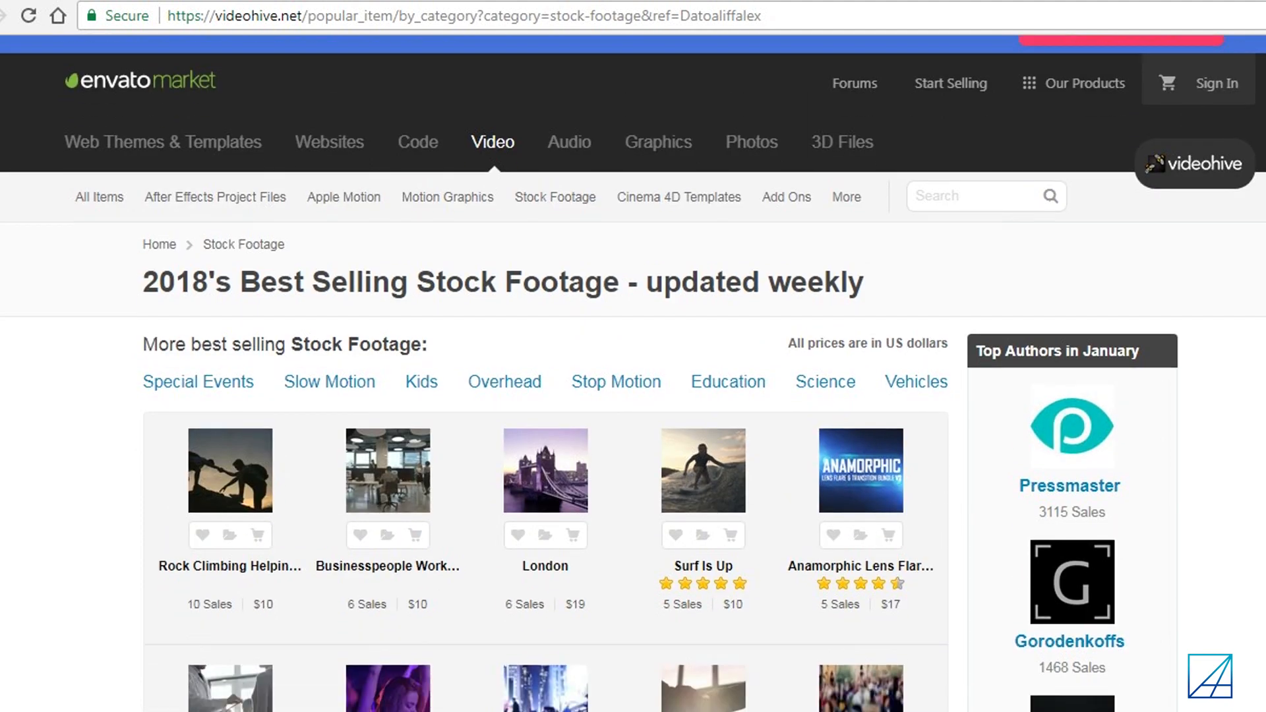
pyautogui.scroll(-3)
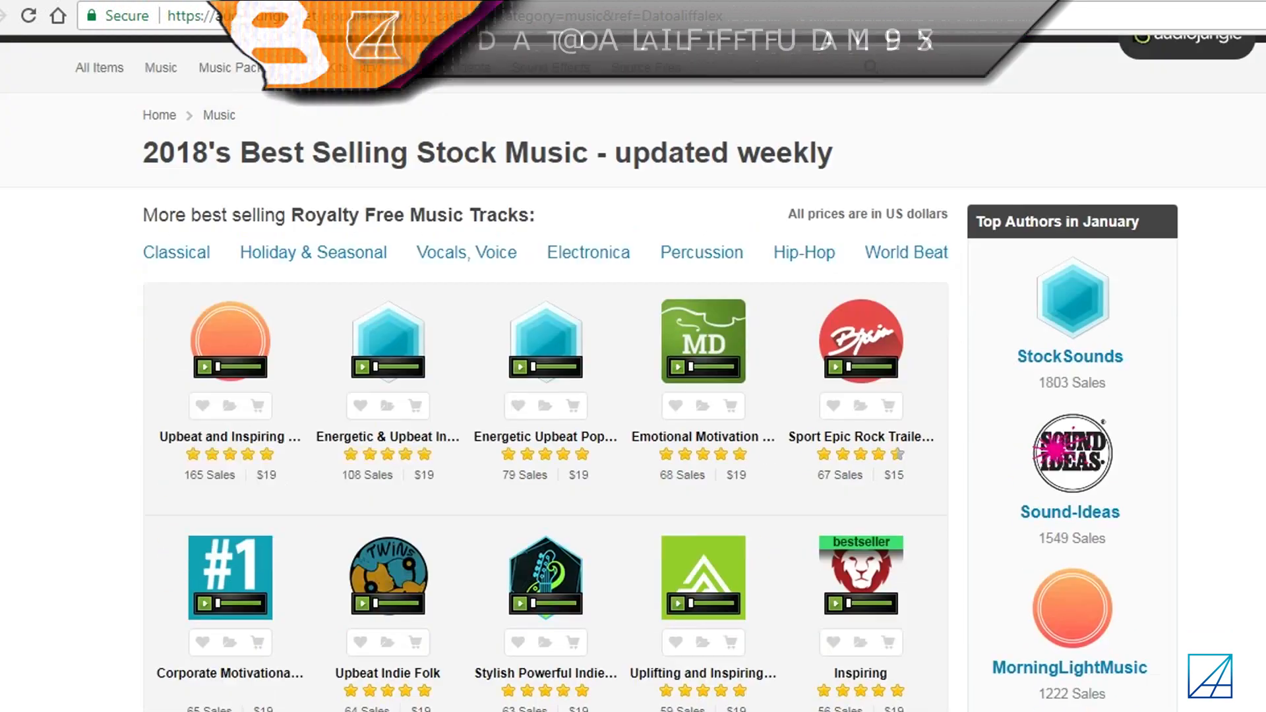
pyautogui.scroll(-3)
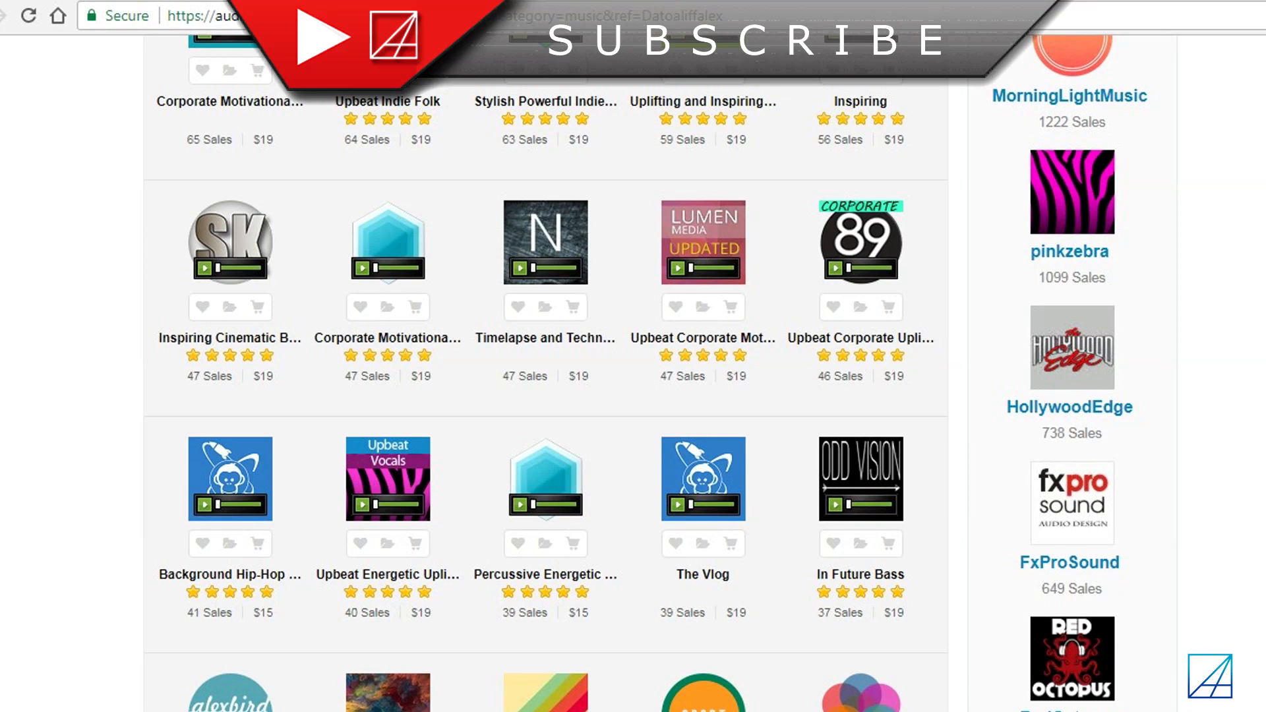
pyautogui.scroll(-3)
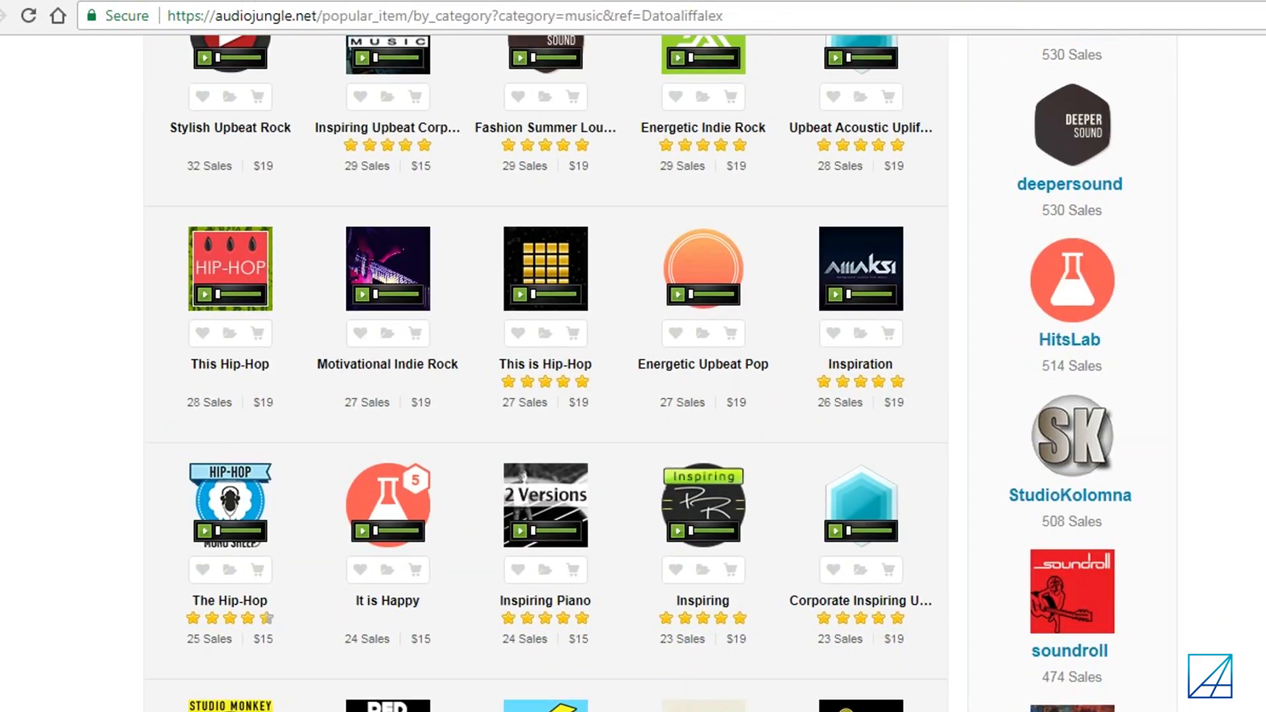